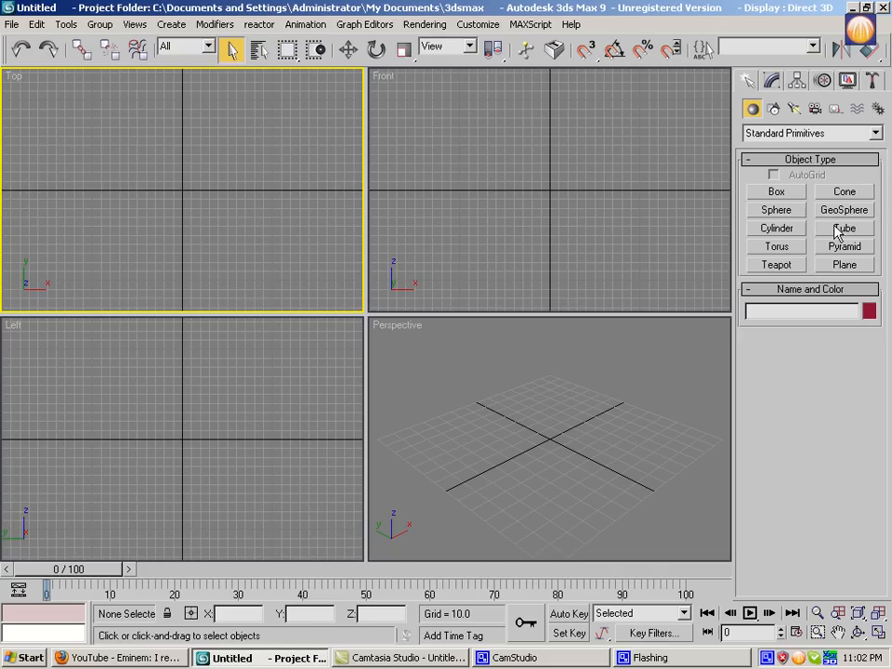
Draw a tube at the scene centre in the Top viewport and open its quad menu
left_click(844, 227)
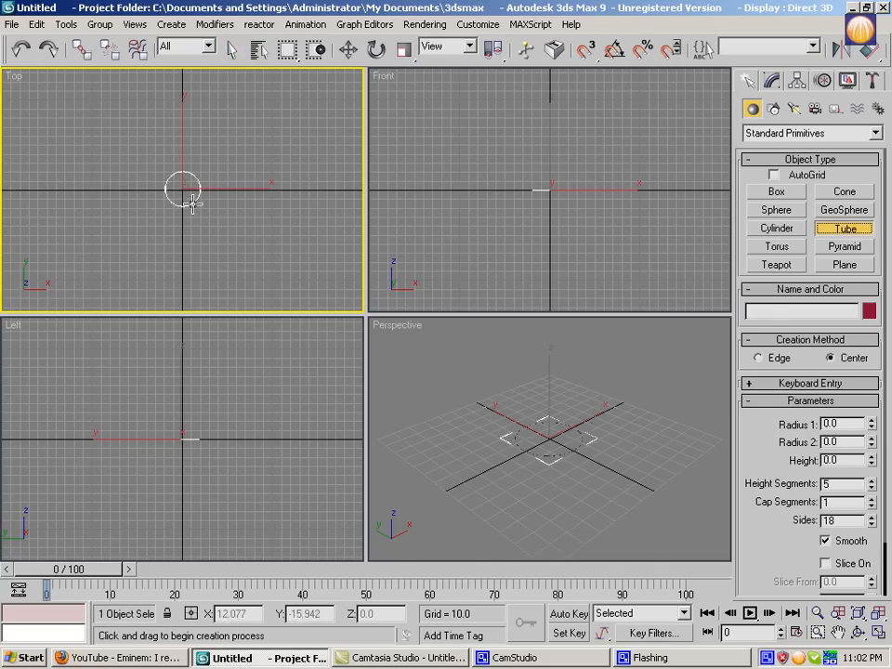
left_click_drag(183, 189, 200, 233)
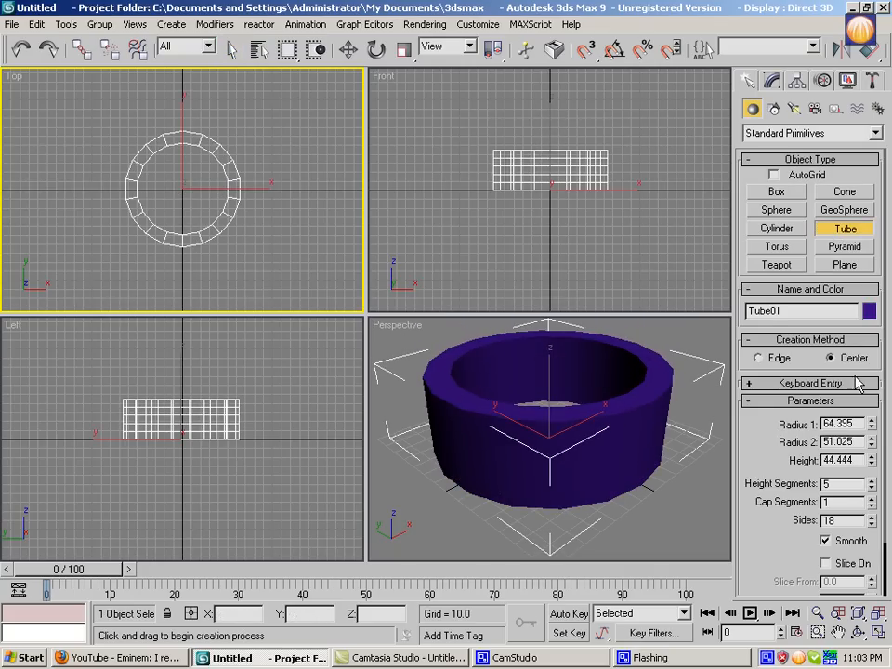
left_click(678, 462)
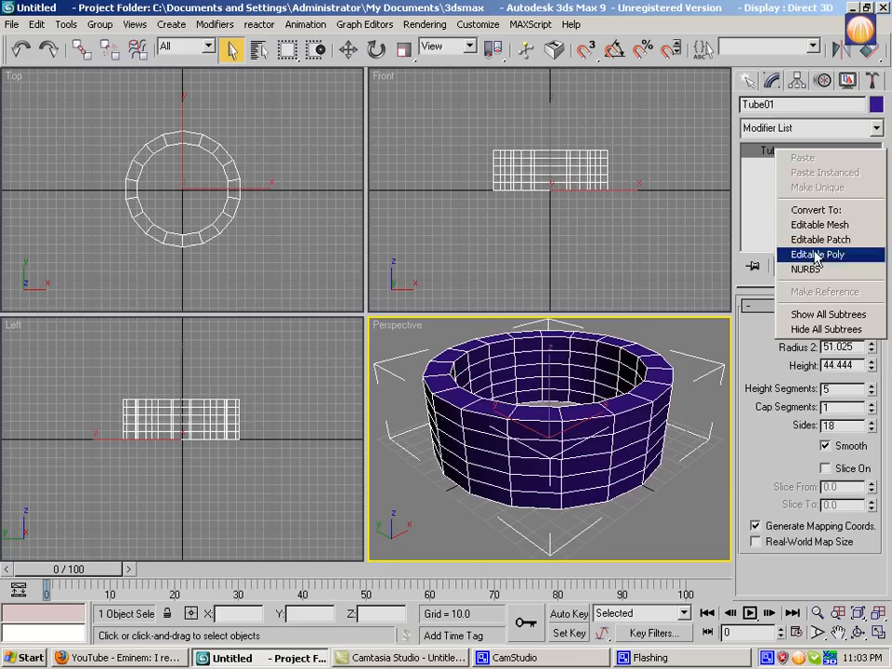
Convert the tube to Editable Poly, trim it to a flat half-ring, and rotate it upright
left_click(816, 255)
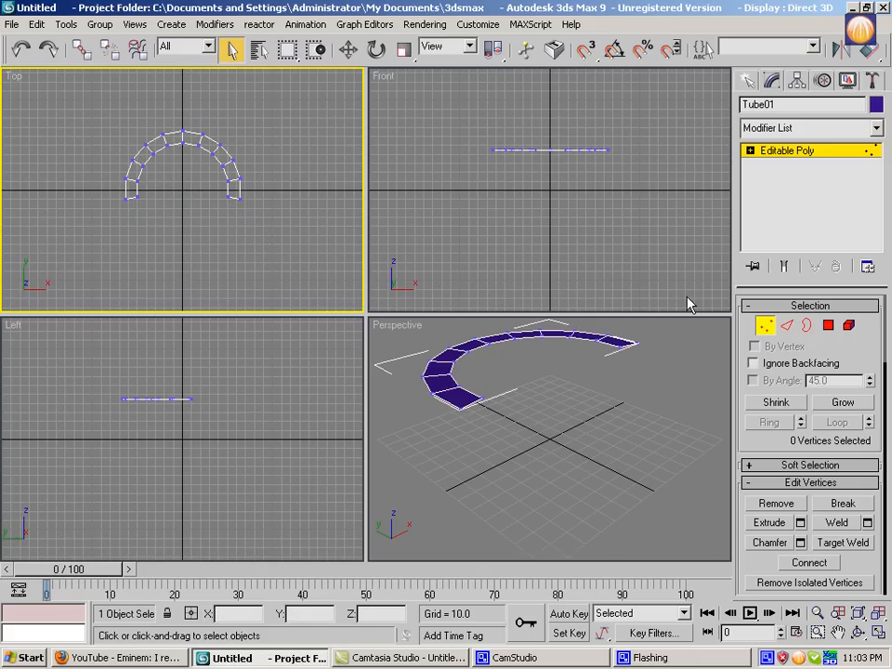
left_click(788, 326)
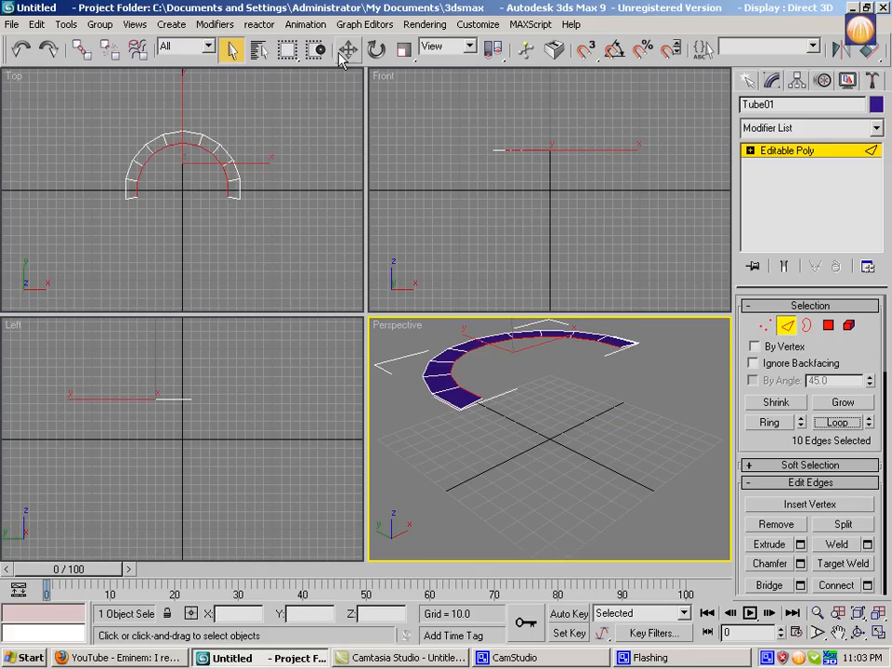
left_click(347, 49)
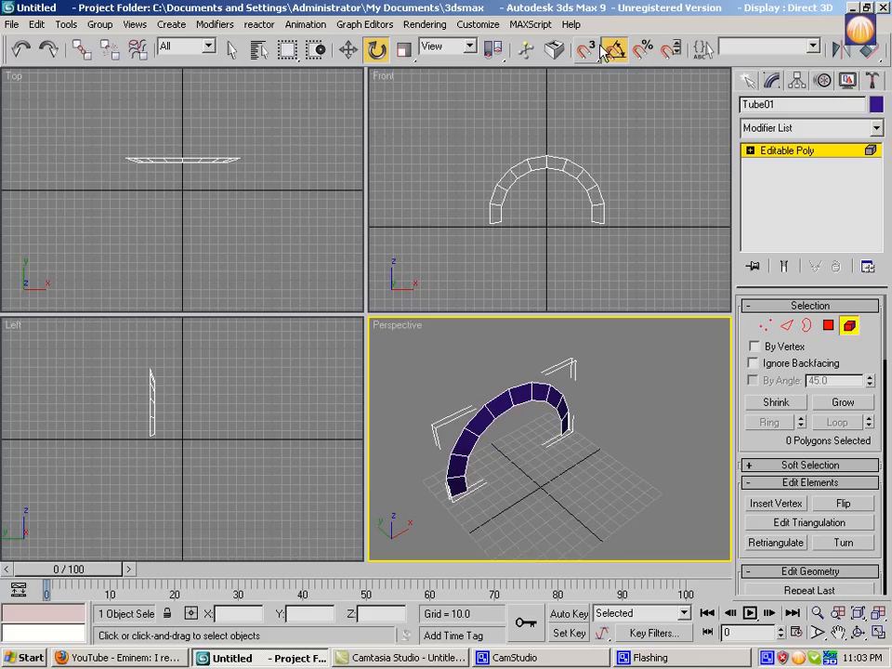
Shift-drag a clone of the arch to the right as Tube02 and select it
left_click(613, 49)
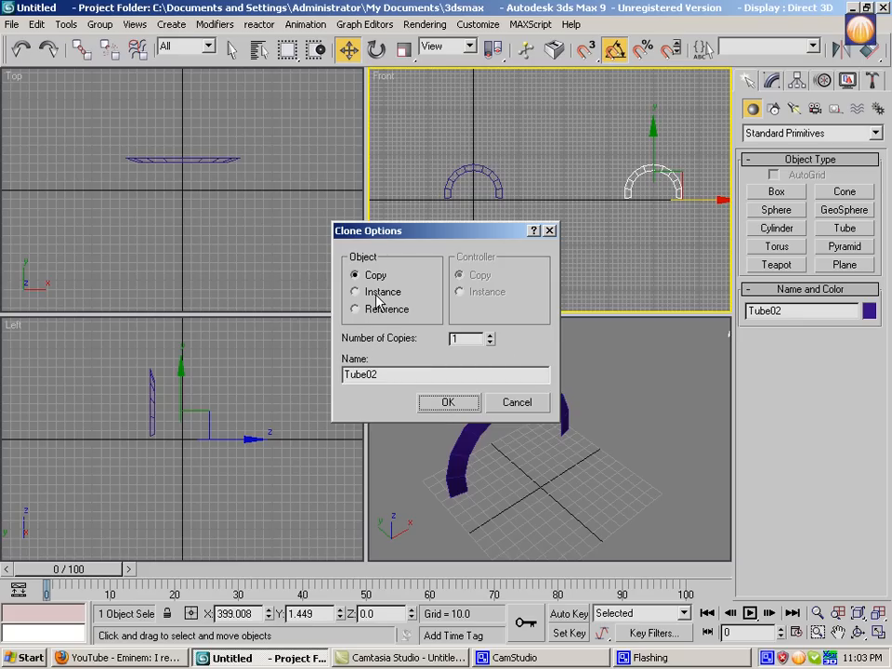
left_click(355, 292)
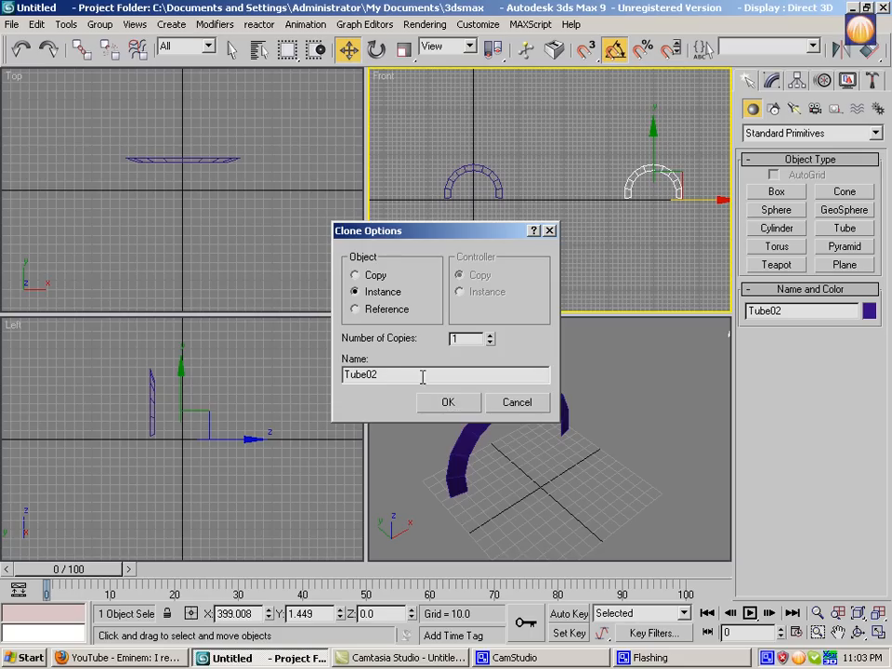
left_click(447, 401)
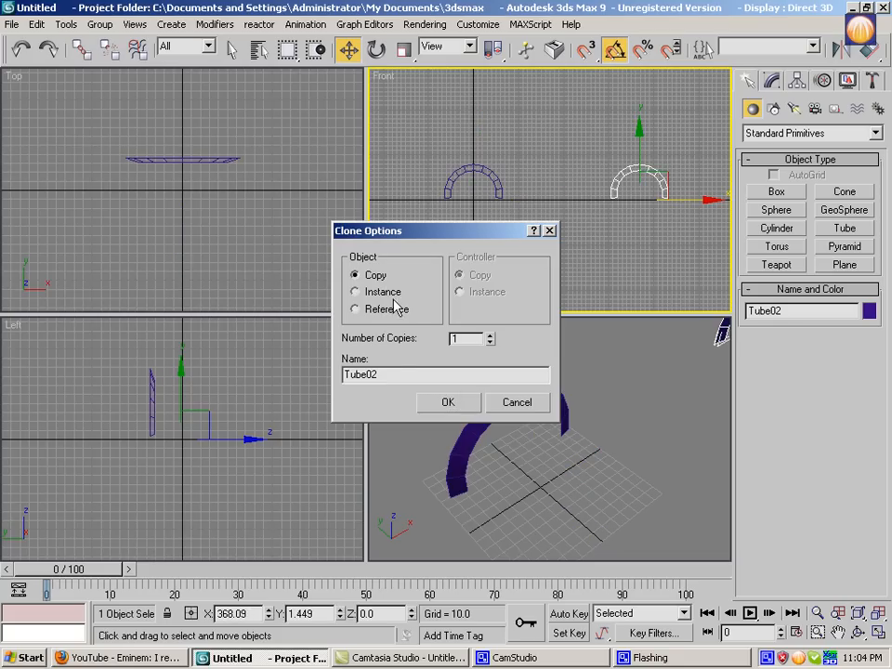
left_click(447, 402)
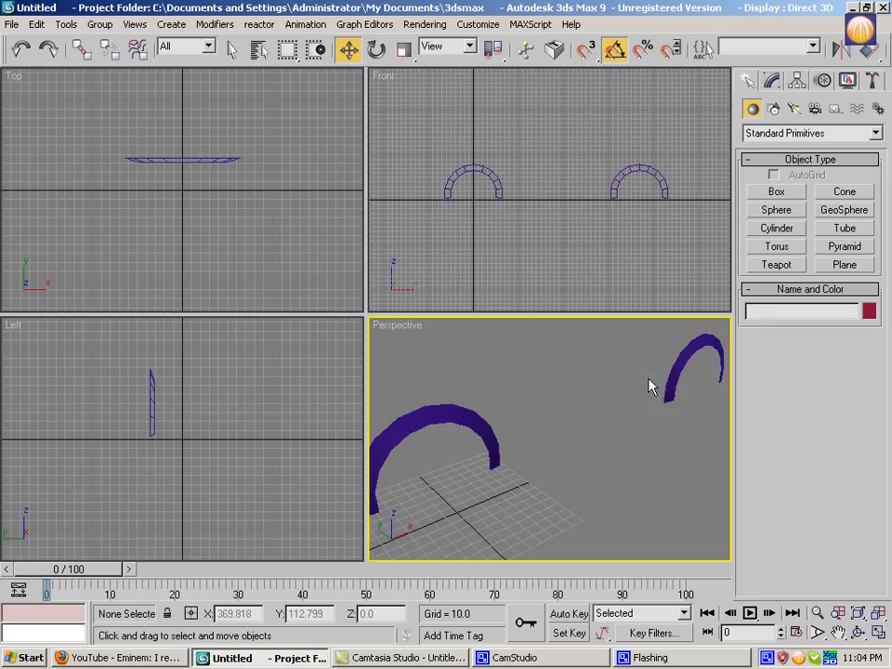
left_click(683, 367)
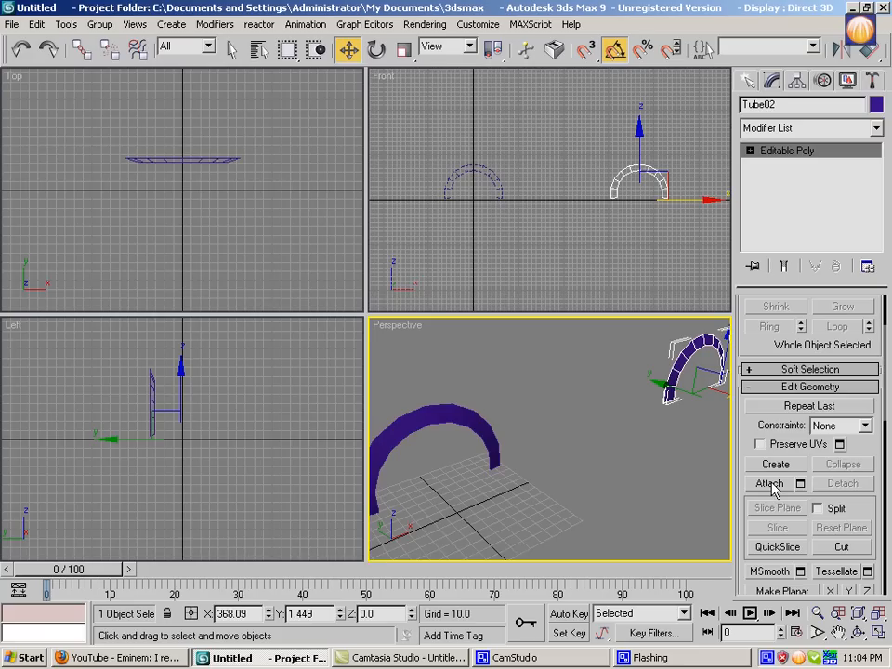
Attach the other arch into one Editable Poly and begin bridging a bottom edge of each
left_click(768, 483)
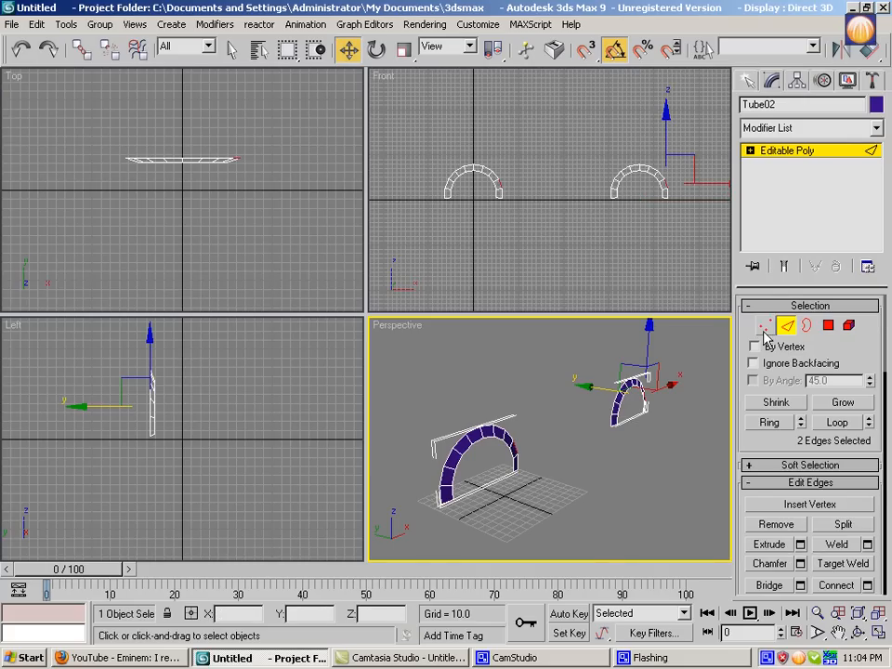
left_click(766, 325)
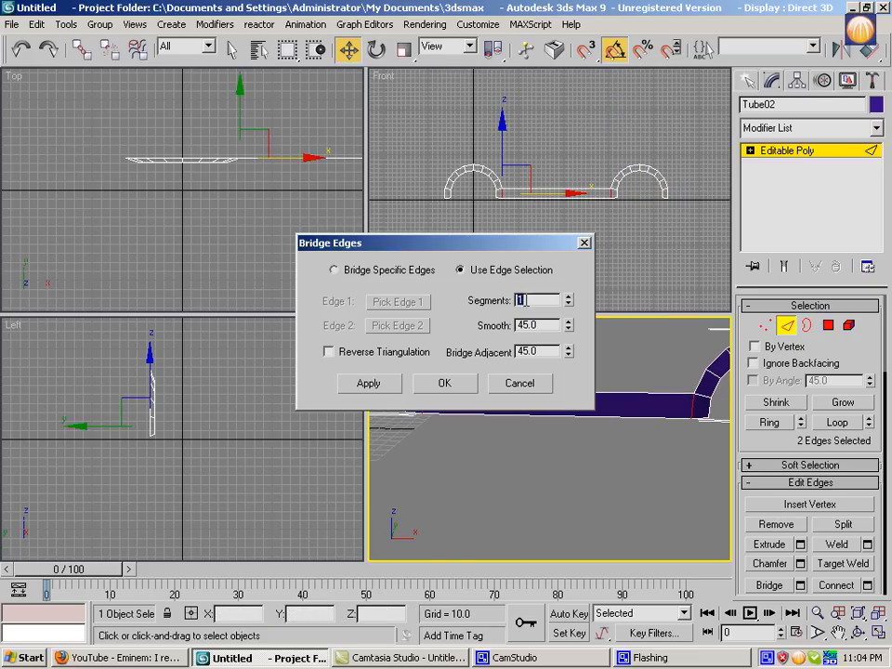
Select more edges to test the bridge, then cancel the Bridge Edges dialog
left_click_drag(330, 243, 365, 76)
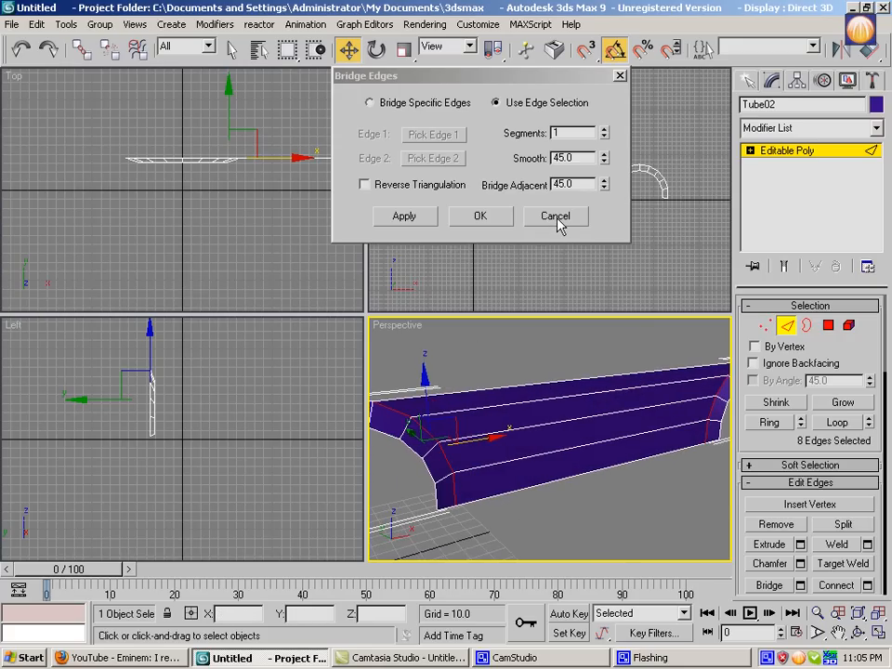
left_click(555, 215)
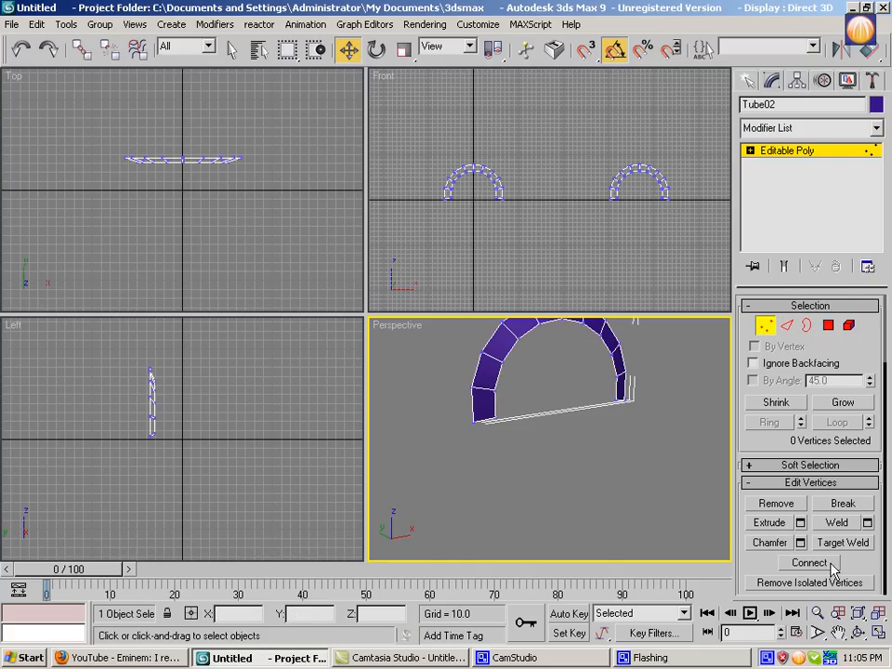
Select arch edges, reopen Bridge settings, and switch to Bridge Specific Edges
scroll("down", 3)
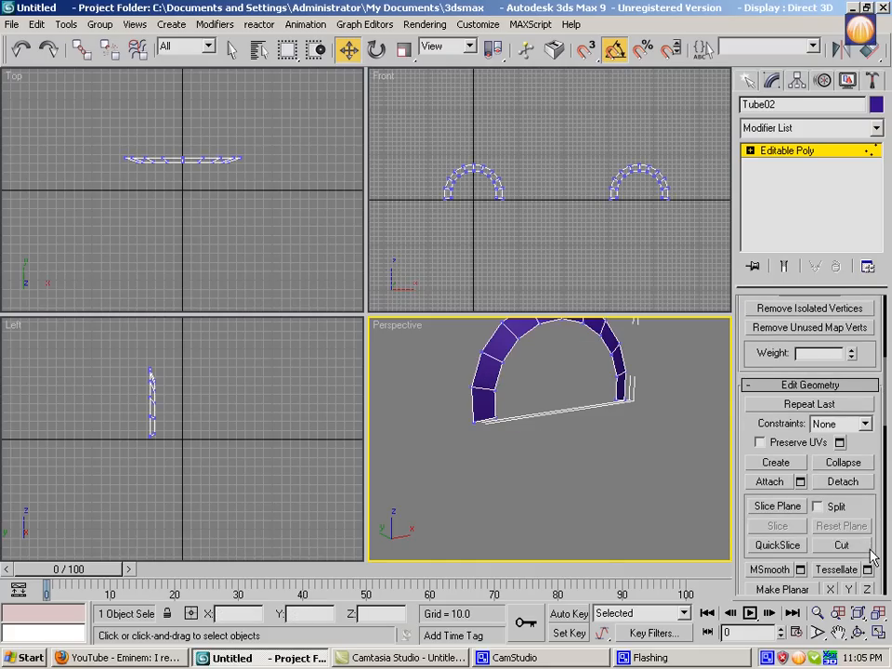
left_click(841, 544)
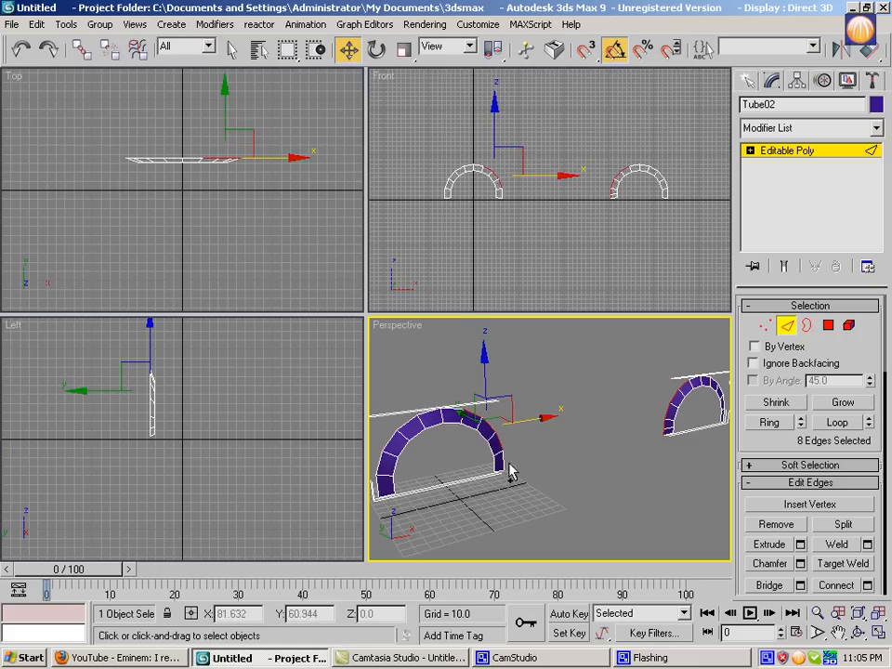
left_click(769, 584)
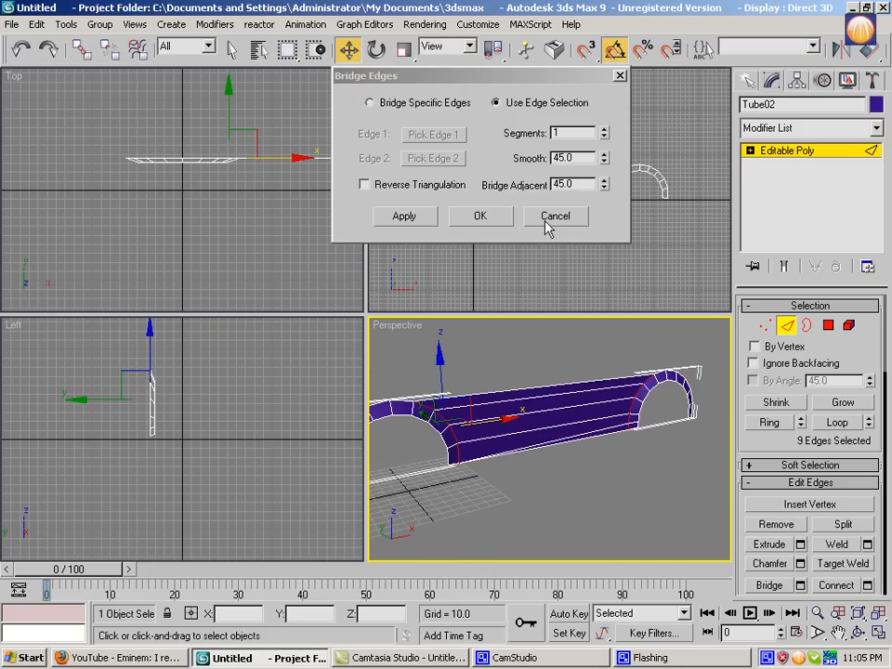
left_click(369, 102)
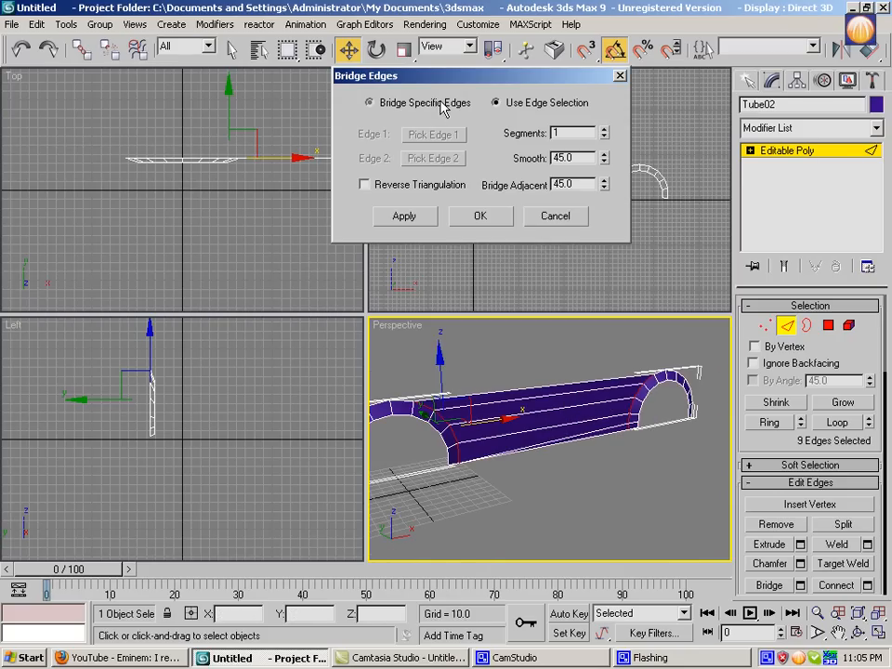
left_click(555, 216)
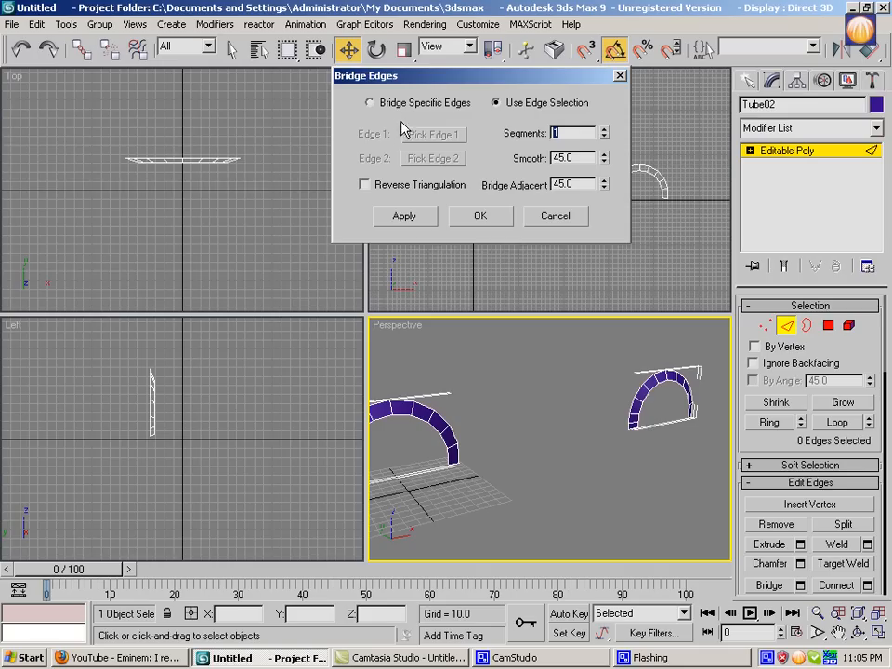
Pick a left-arch edge as Edge 1 and a right-arch edge, then close the dialog
left_click(370, 103)
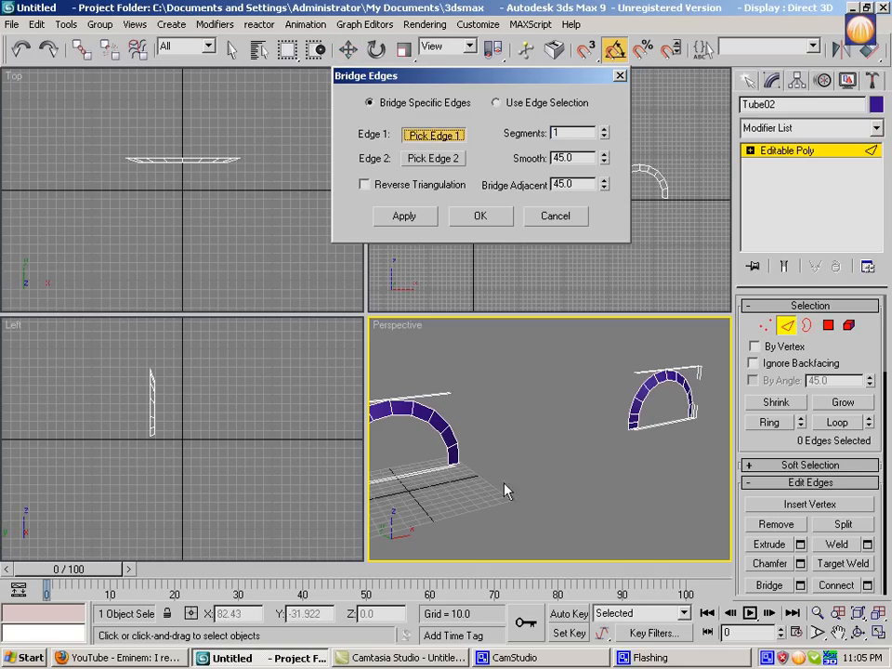
left_click(433, 135)
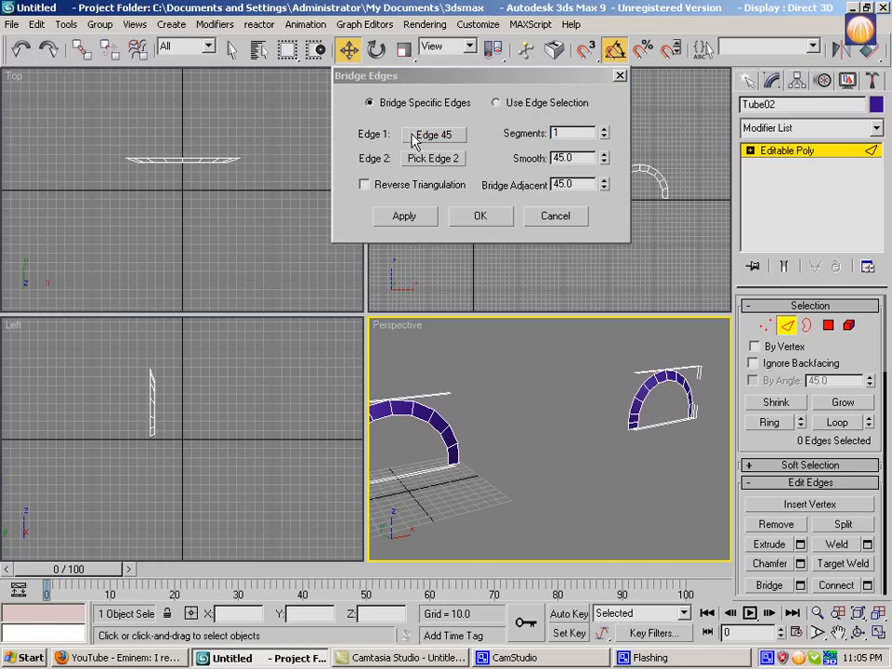
left_click(432, 158)
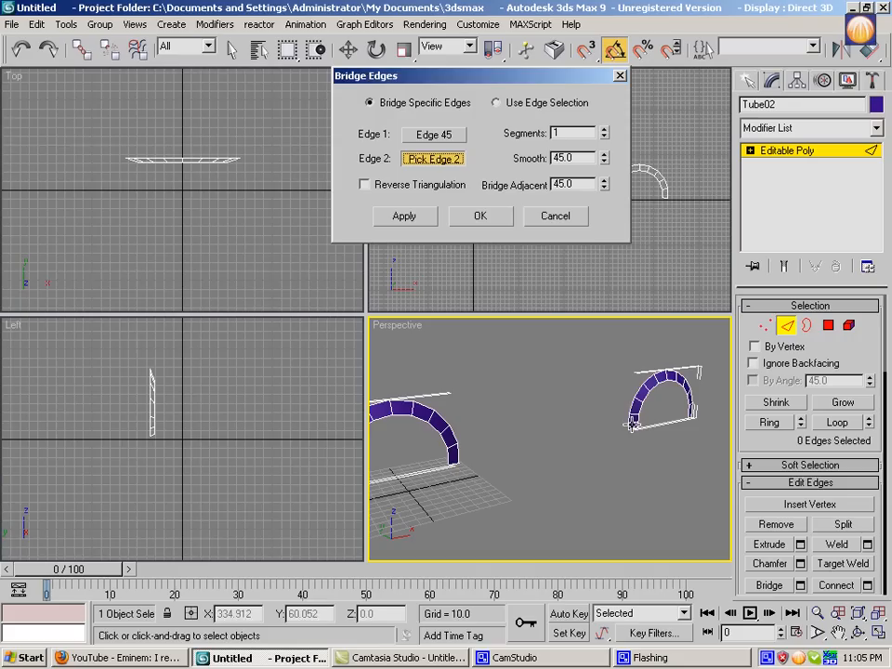
left_click(632, 423)
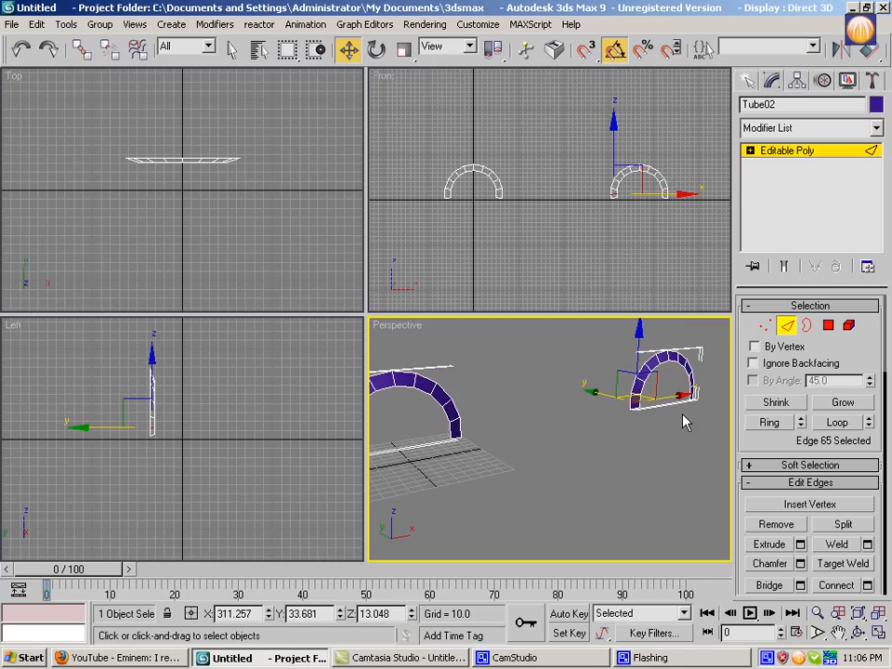
mouse_move(690, 420)
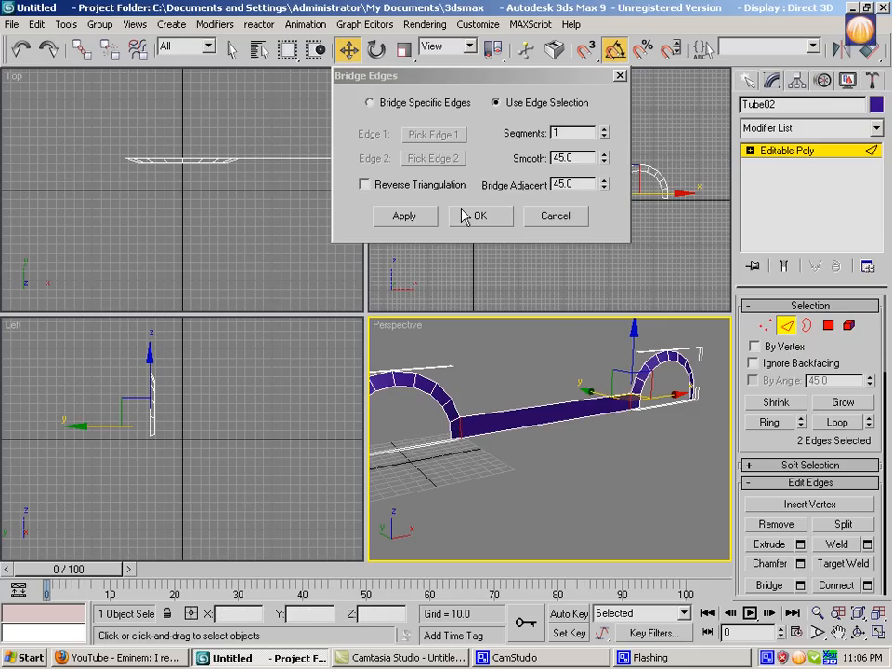
mouse_move(490, 258)
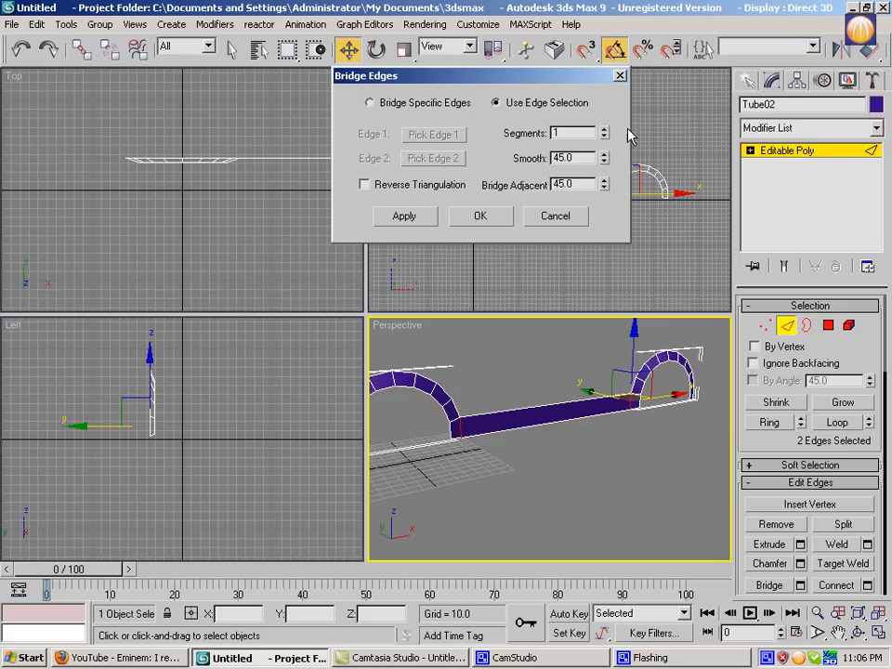
Raise the bridge preview's Segments value to 4
left_click(604, 130)
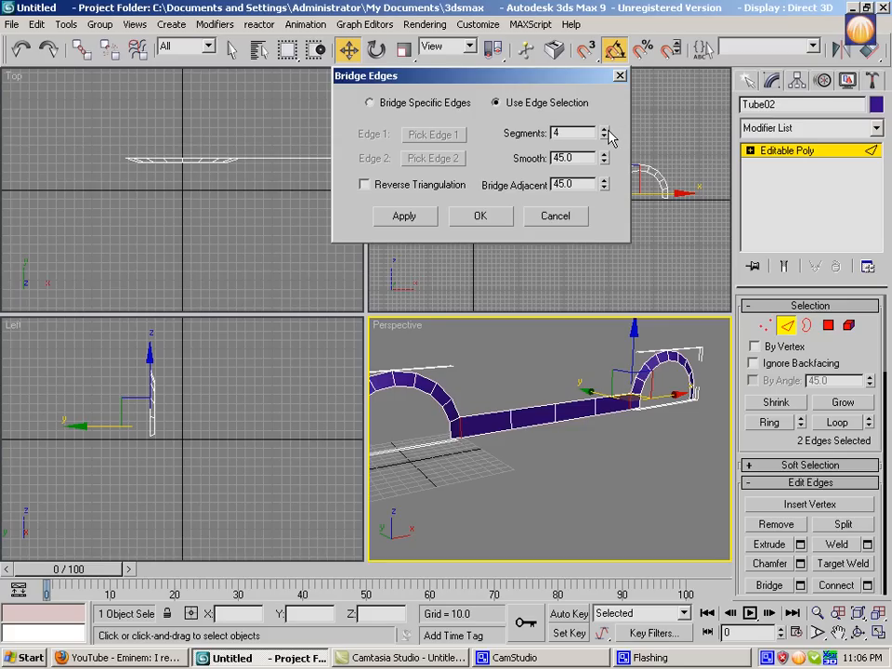
left_click(604, 154)
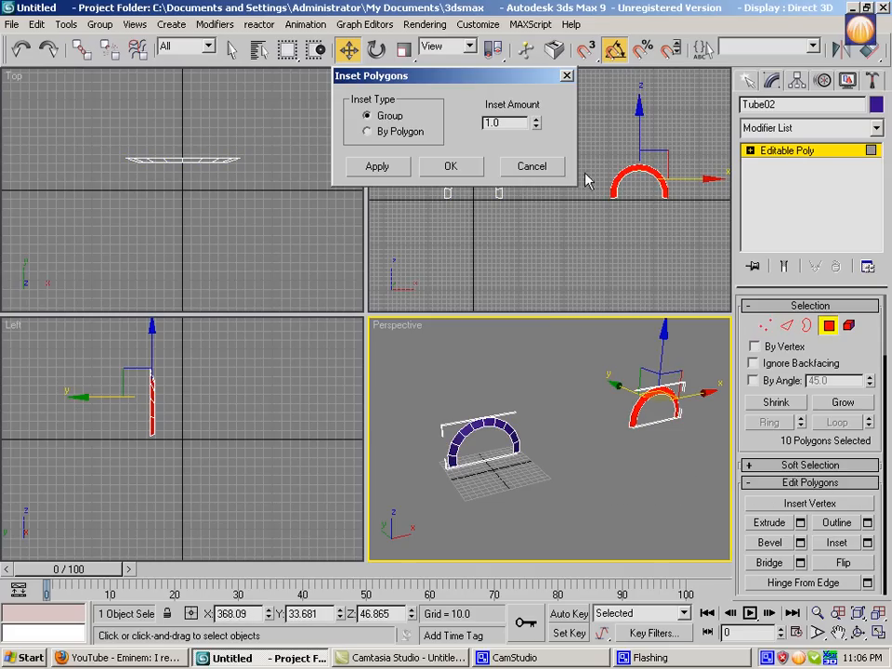
Close Inset, return to Edge level, reopen Bridge with Smooth 0, and close it
left_click(450, 167)
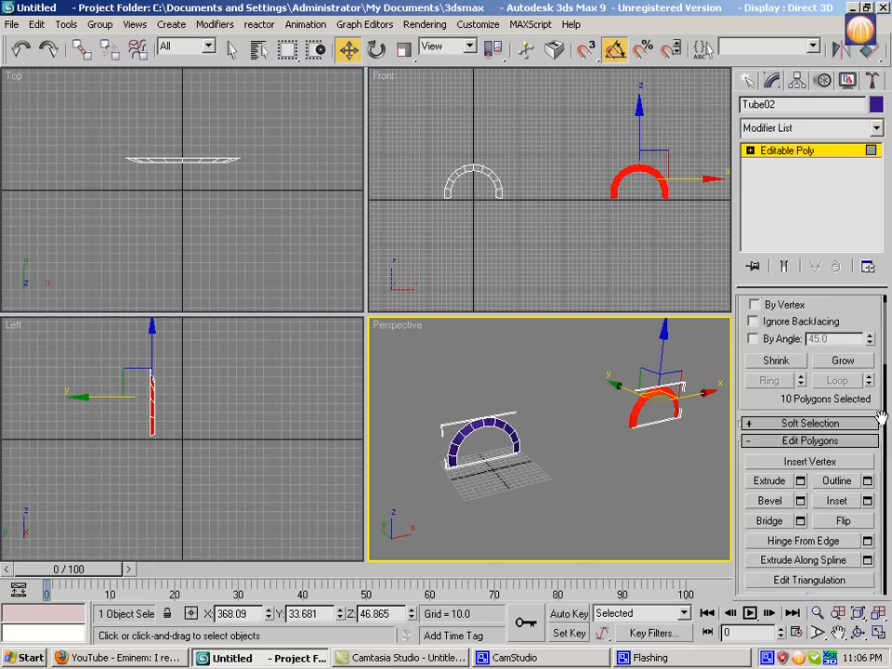
left_click(842, 496)
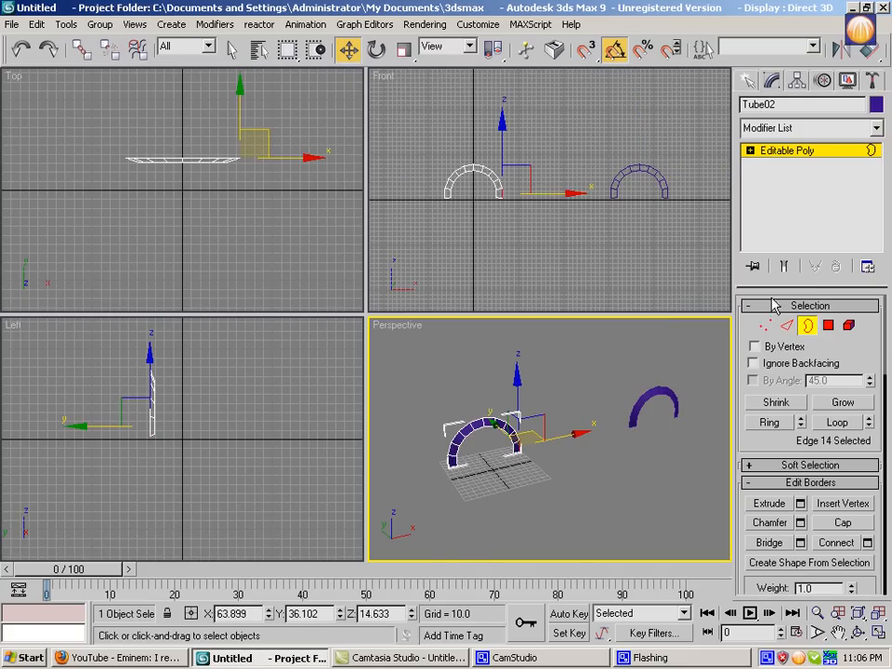
left_click(788, 325)
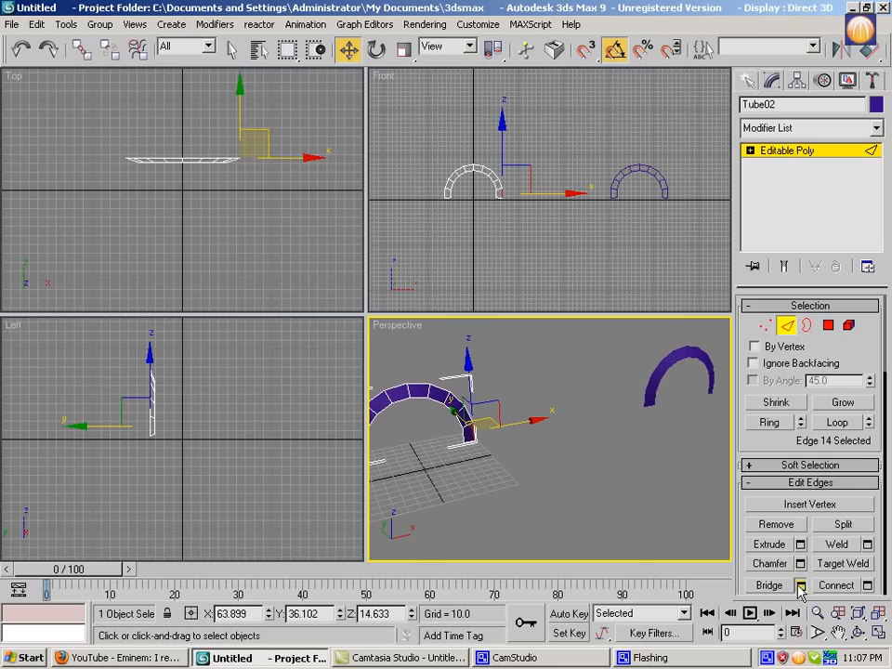
left_click(800, 585)
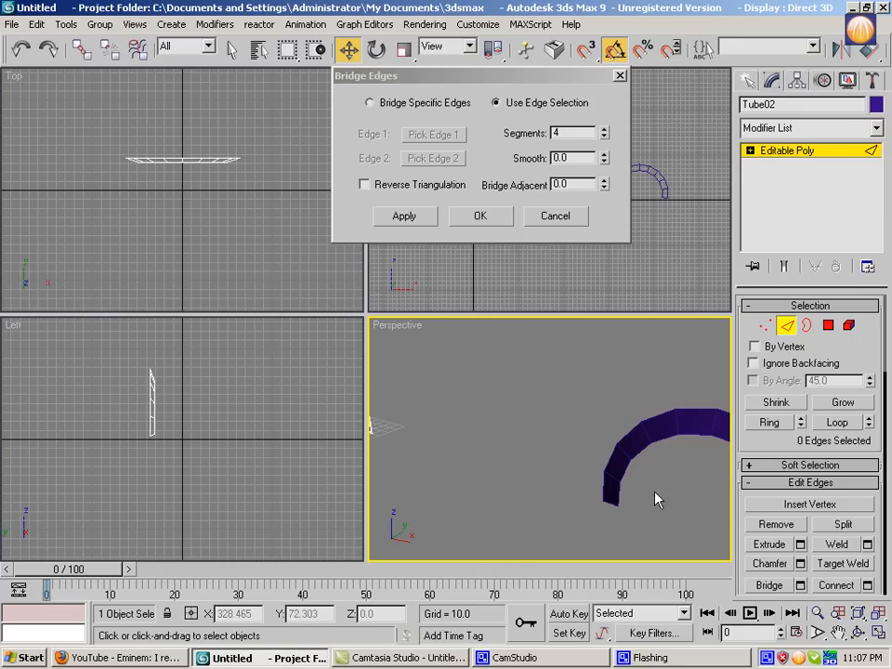
left_click(481, 216)
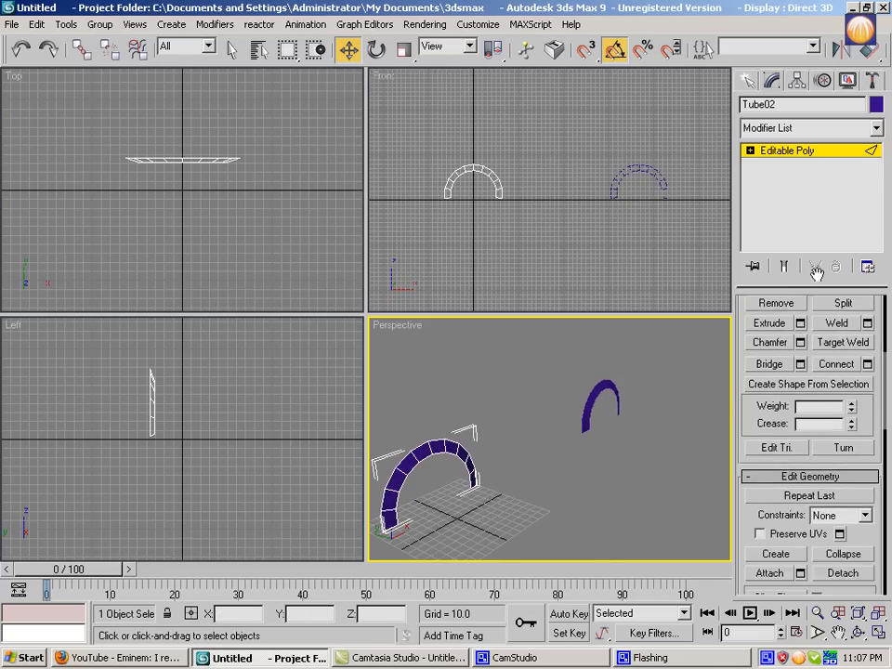
Switch to Vertex level in the stack, then press Attach under Edit Geometry
left_click(779, 178)
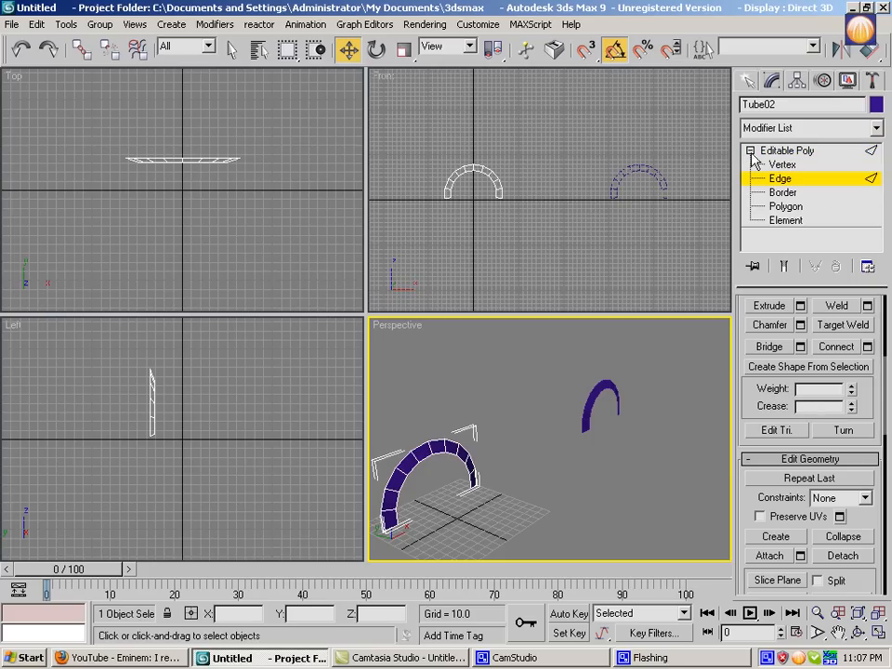
left_click(783, 164)
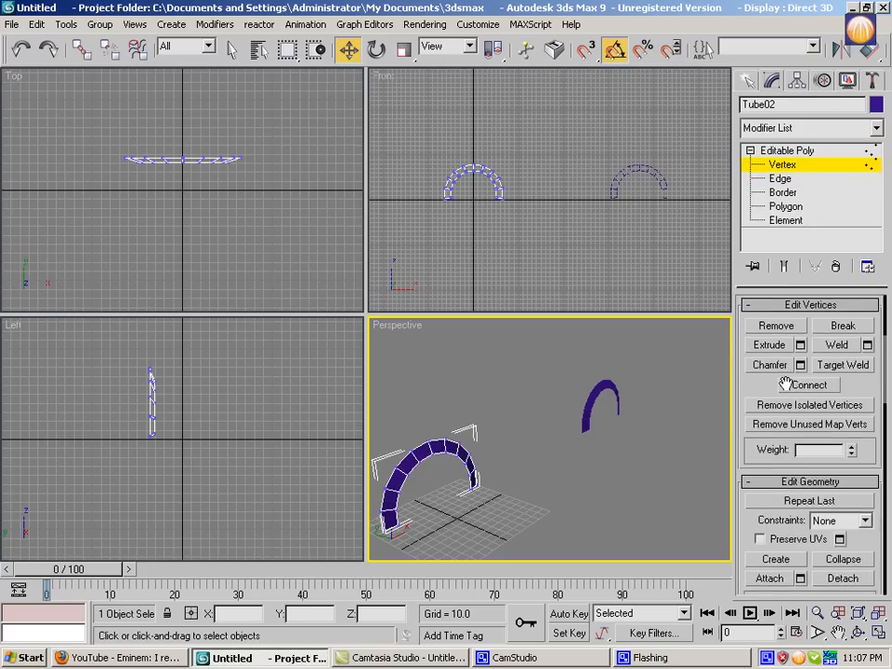
left_click(751, 151)
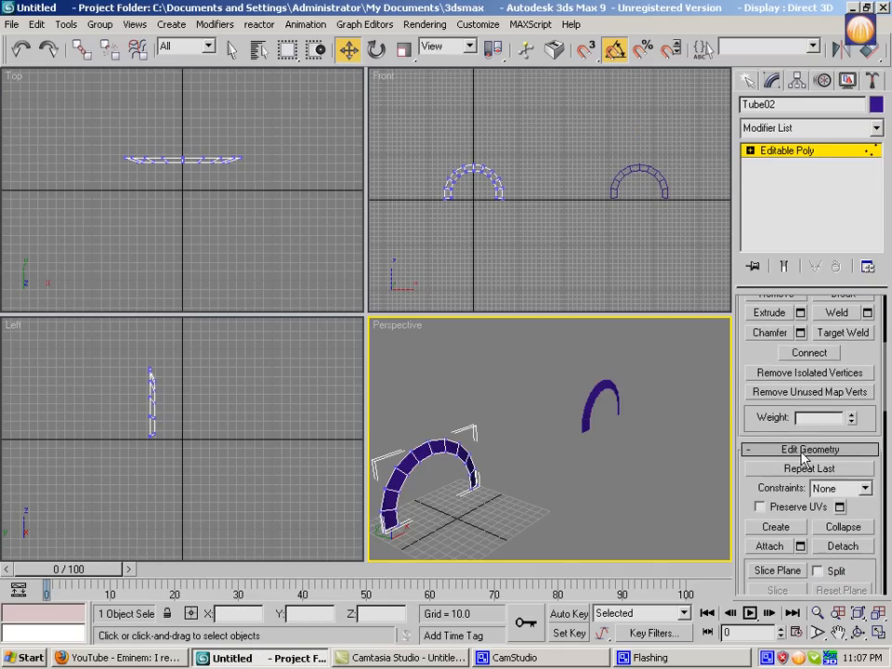
scroll("down", 3)
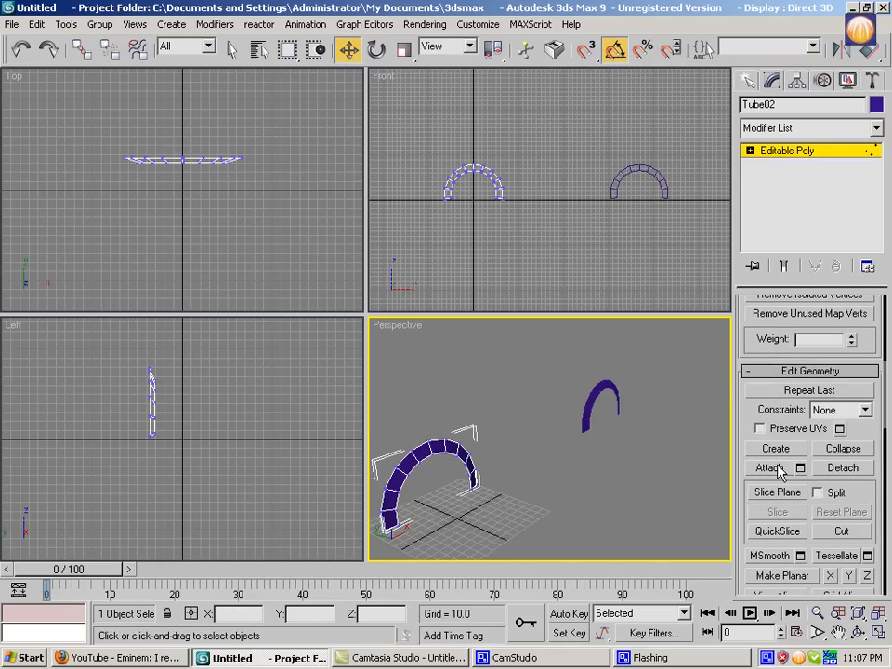
left_click(770, 468)
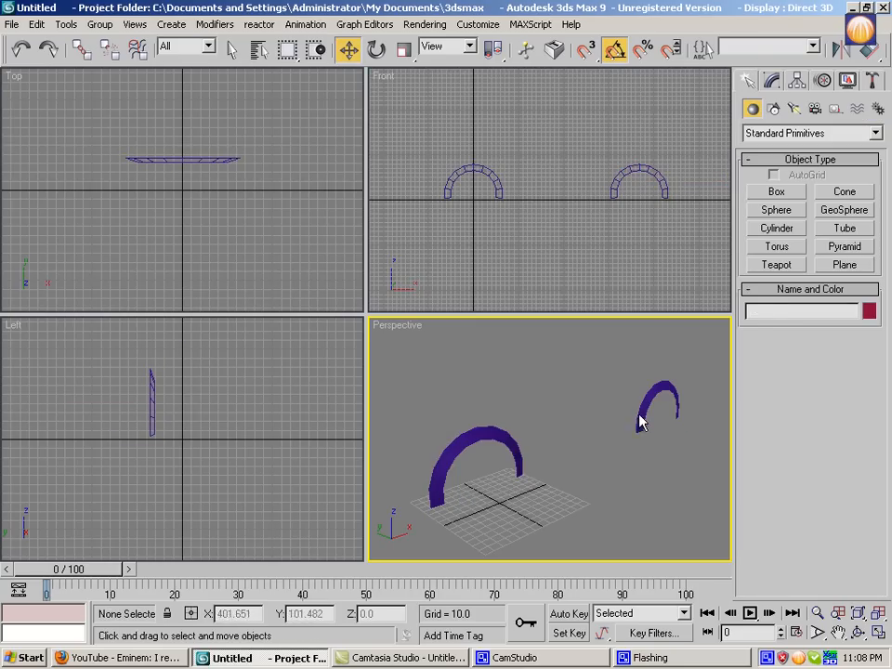
Change the Tube02 arch object colour to black
left_click(868, 311)
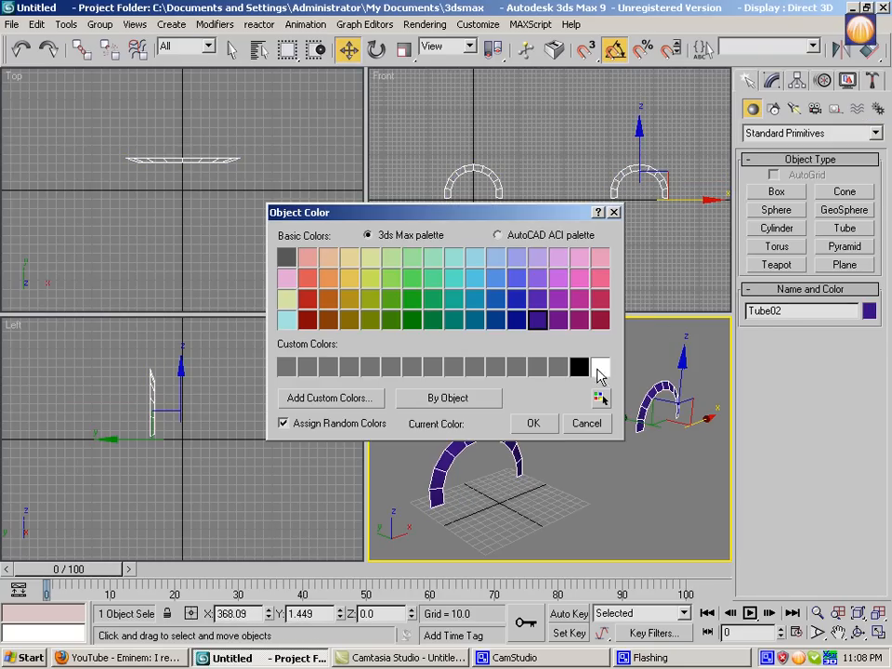
left_click(534, 423)
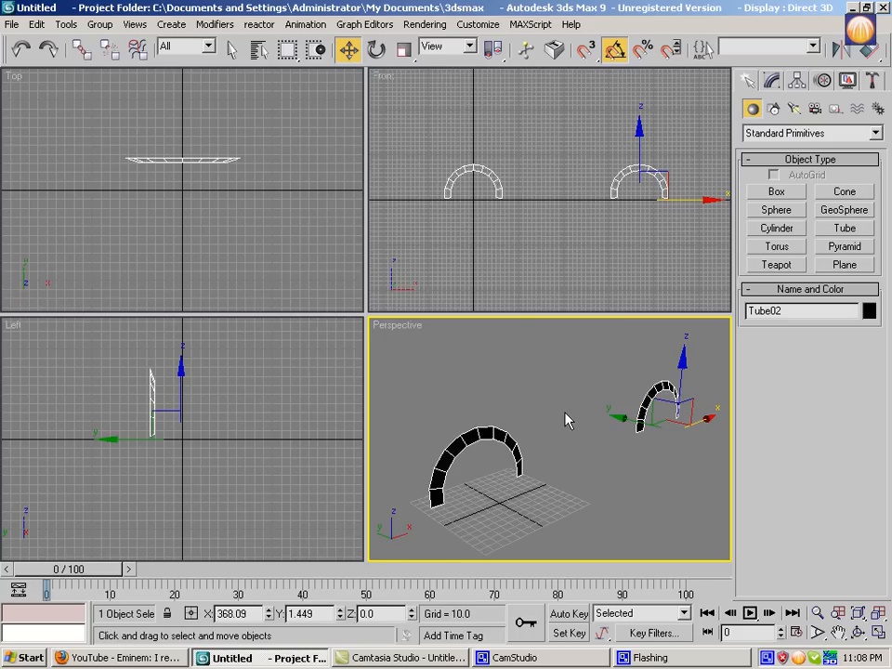